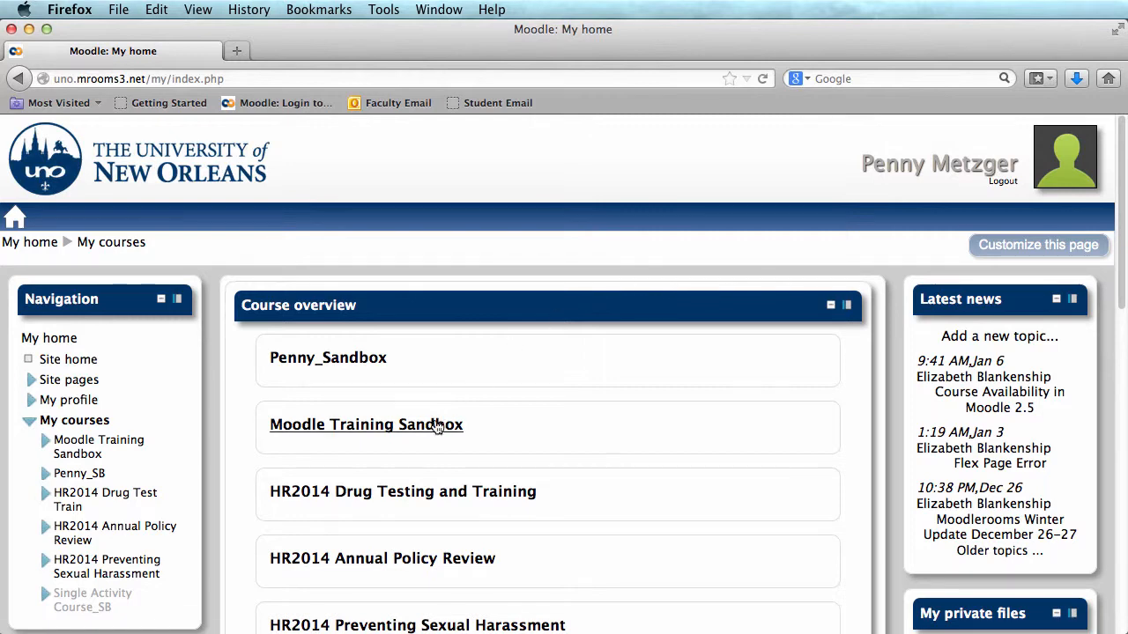
Enter the Moodle Training Sandbox course and dock its Navigation block to the side.
{"action": "left_click", "coordinate": [366, 425]}
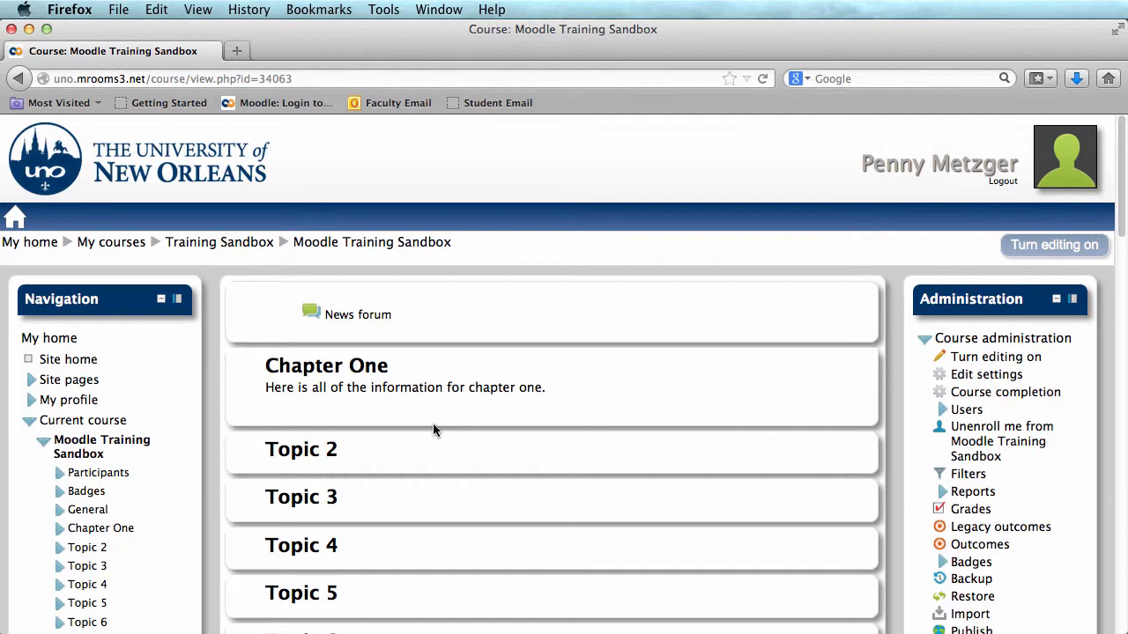
{"action": "mouse_move", "coordinate": [187, 326]}
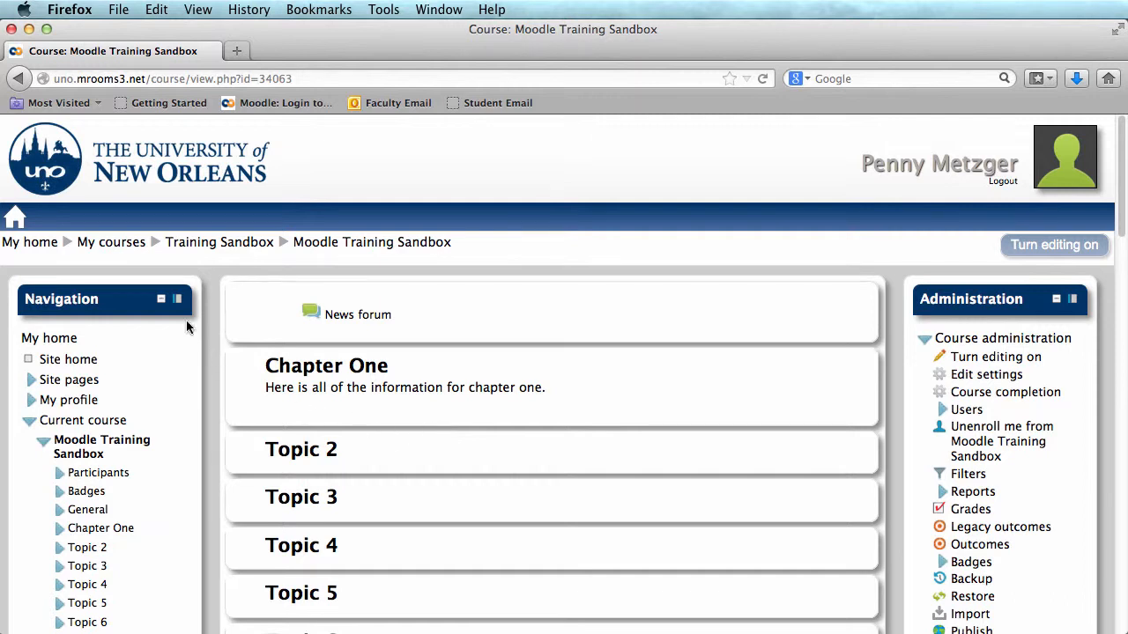
{"action": "left_click", "coordinate": [176, 299]}
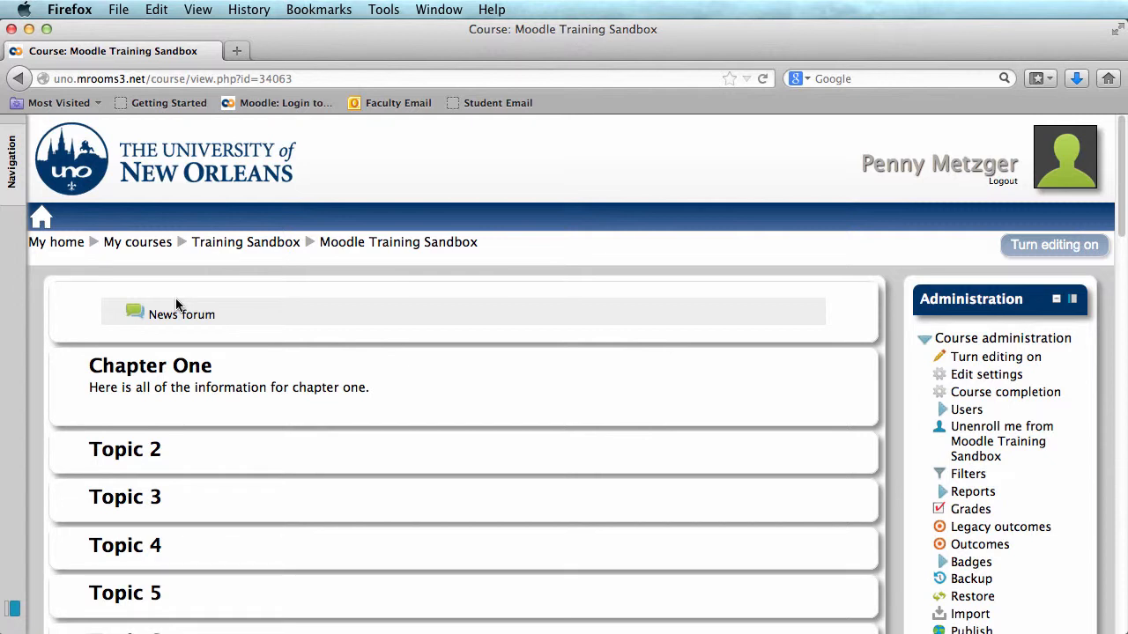
{"action": "mouse_move", "coordinate": [193, 285]}
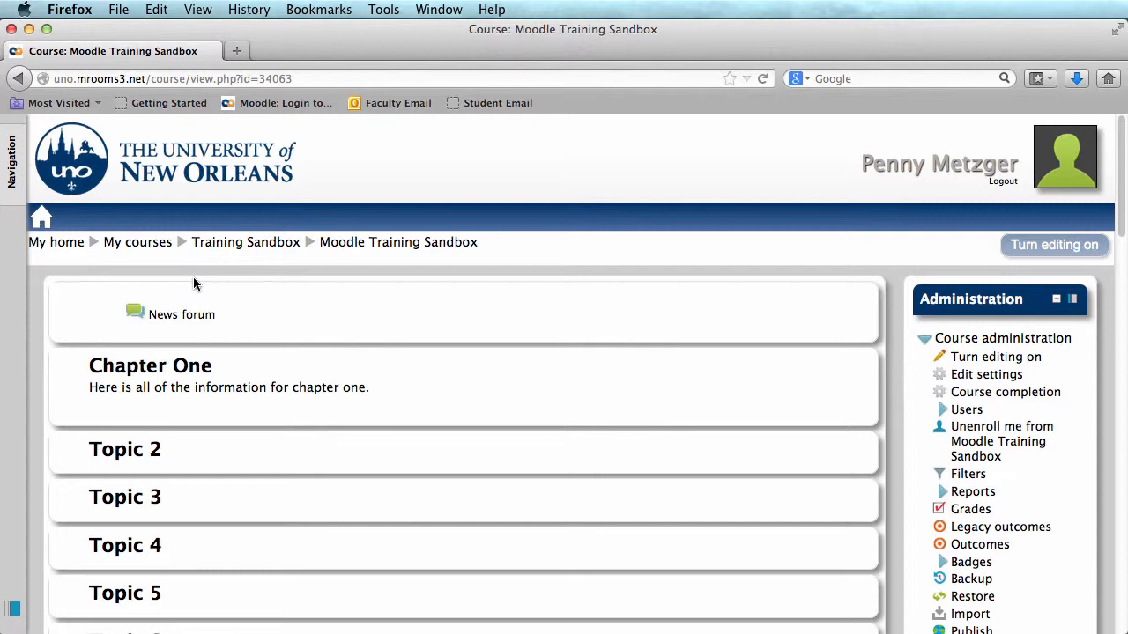
{"action": "mouse_move", "coordinate": [1054, 245]}
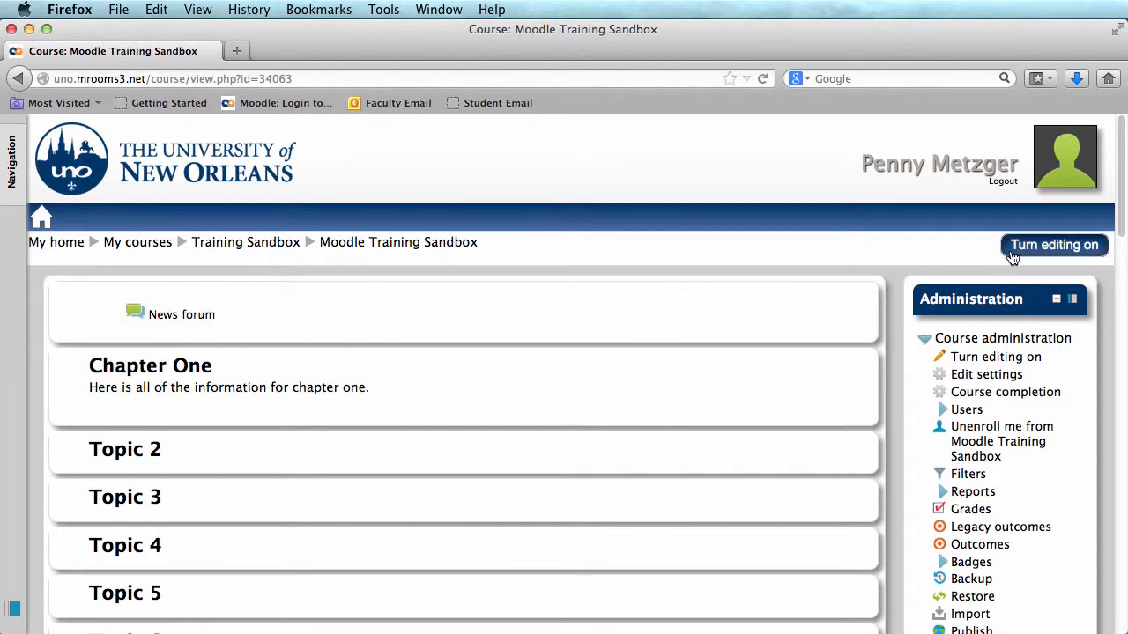
Turn editing on so move handles and edit icons appear beside course items.
{"action": "left_click", "coordinate": [1053, 245]}
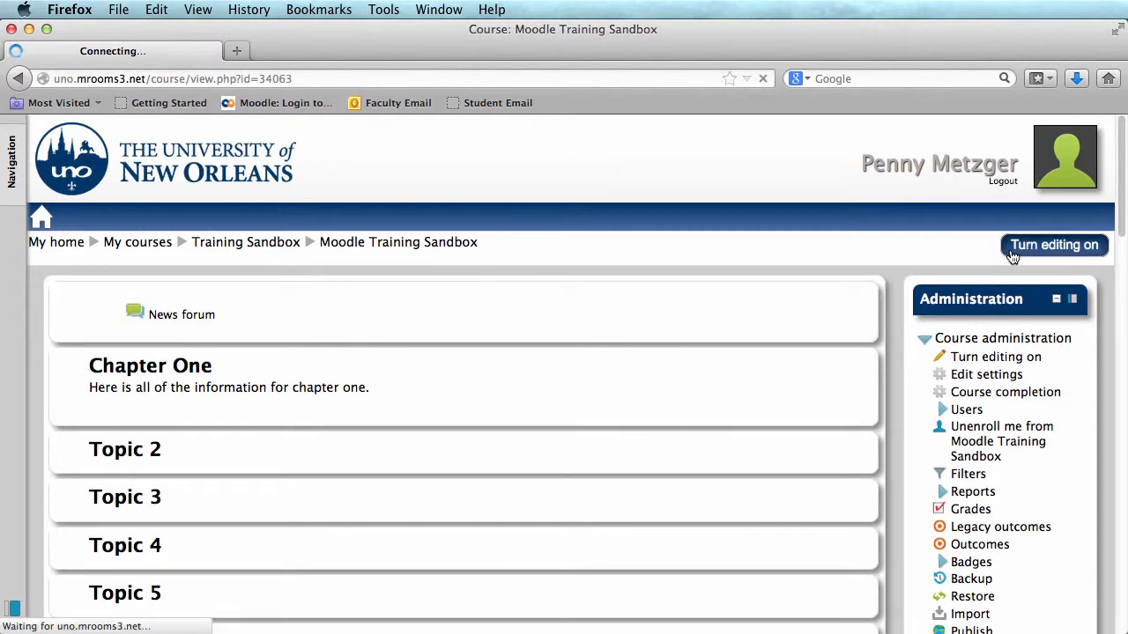
{"action": "left_click", "coordinate": [1054, 245]}
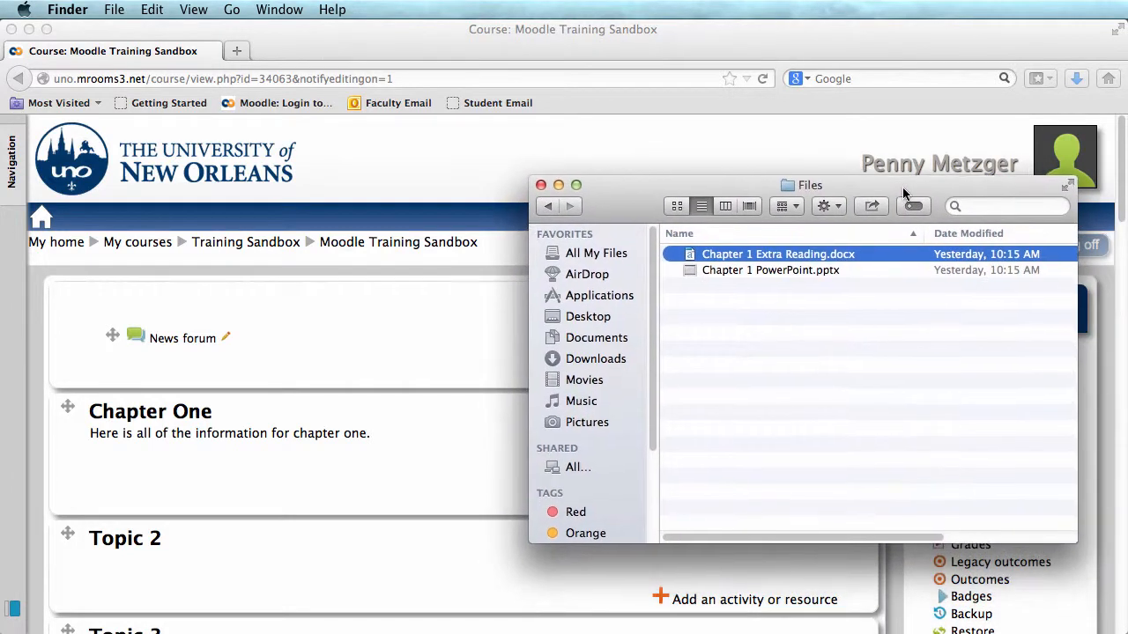
{"action": "mouse_move", "coordinate": [748, 274]}
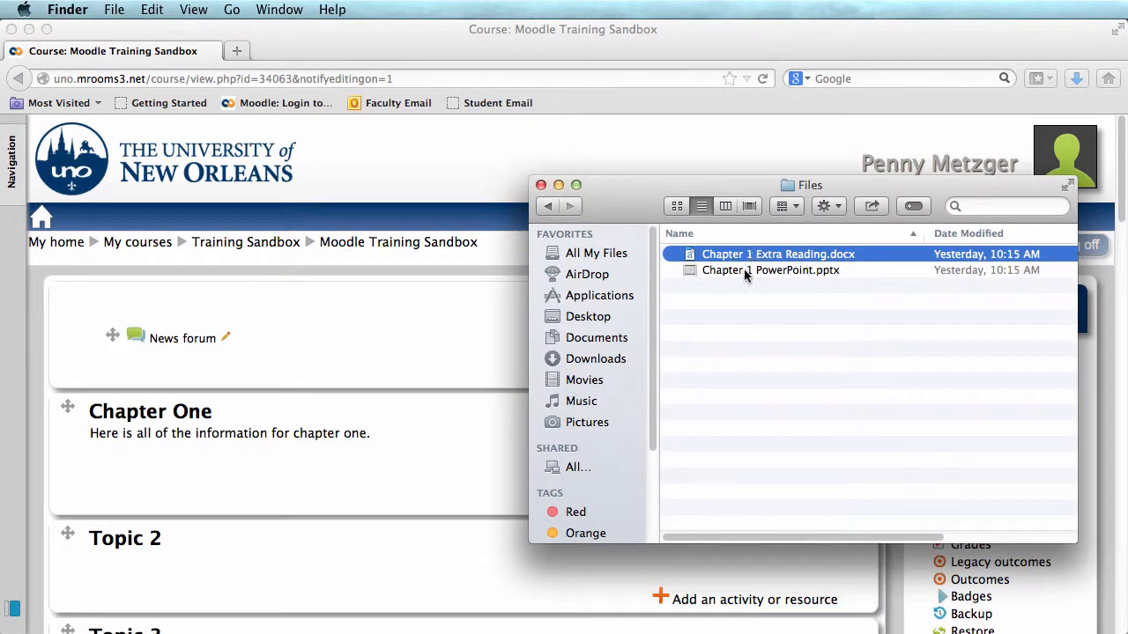
Drag Chapter 1 PowerPoint.pptx from Finder onto the Chapter One section to upload it.
{"action": "left_click", "coordinate": [769, 269]}
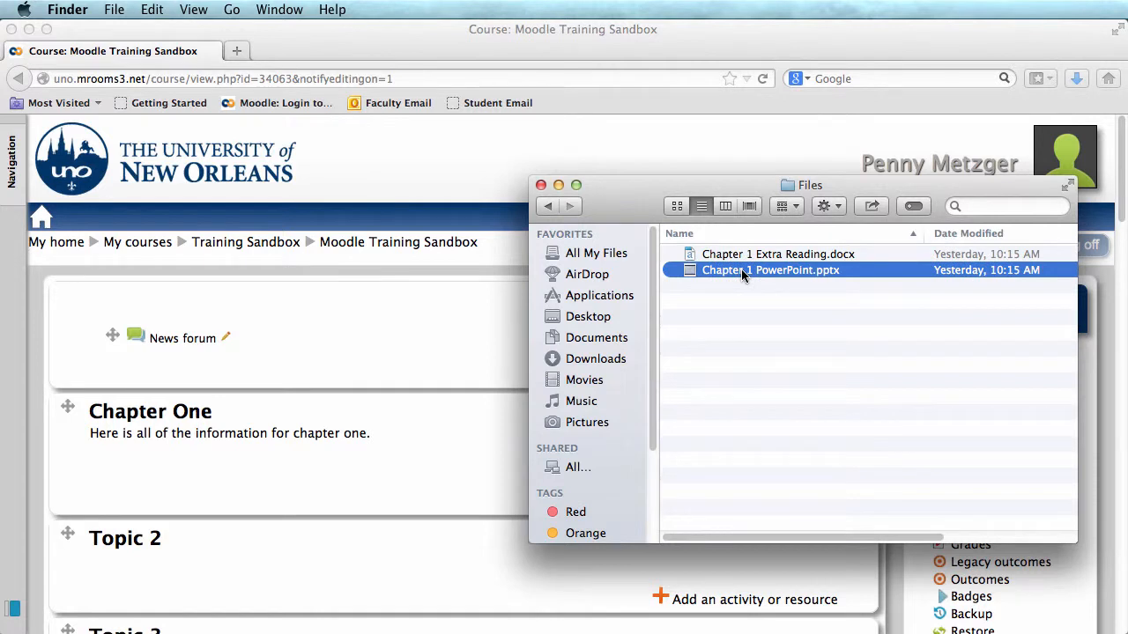
{"action": "left_click_drag", "start_coordinate": [770, 270], "coordinate": [430, 473]}
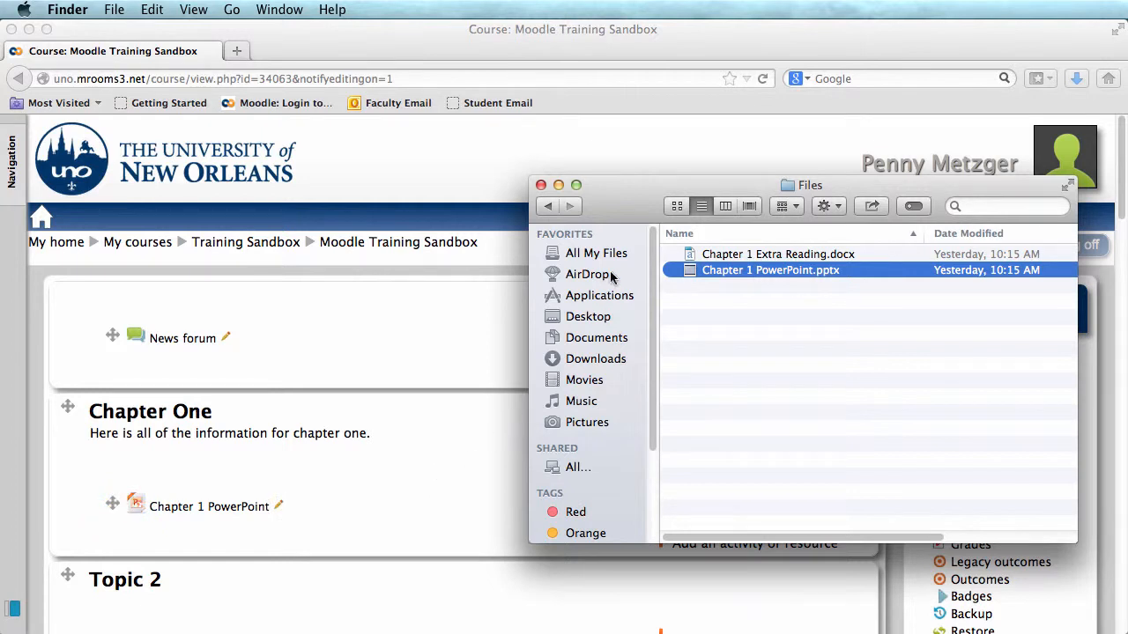
{"action": "left_click", "coordinate": [539, 185]}
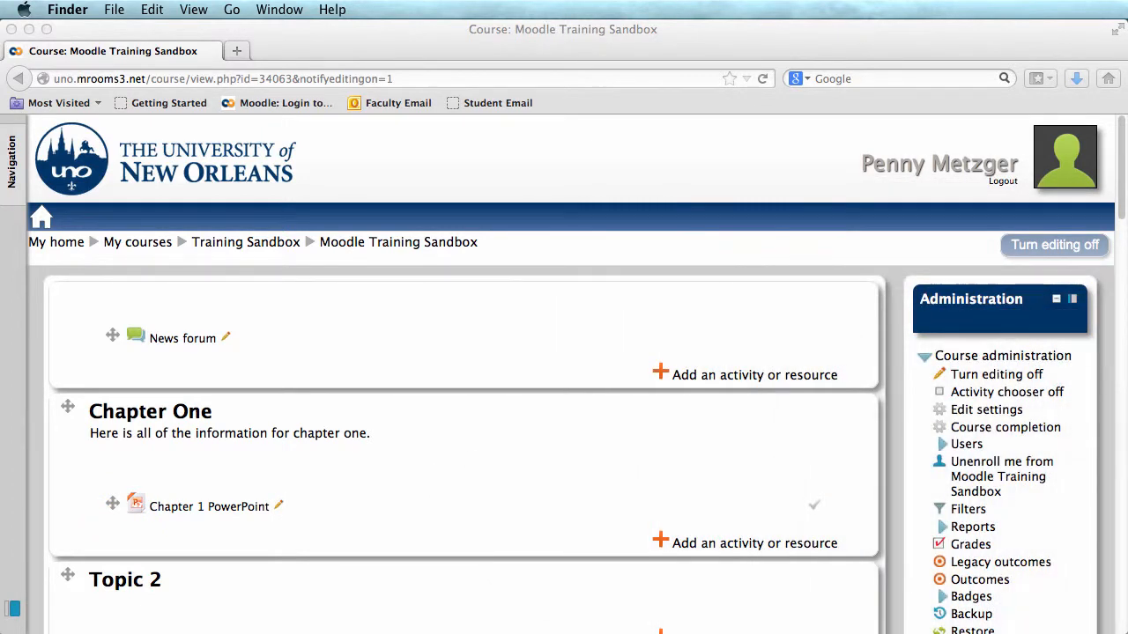
{"action": "mouse_move", "coordinate": [874, 391]}
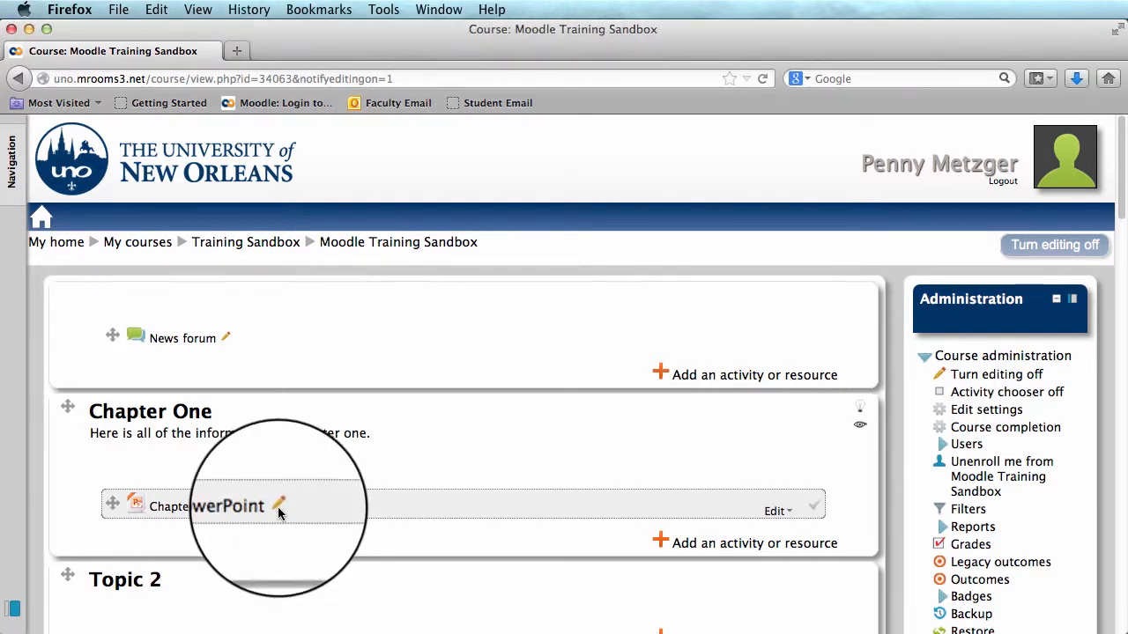
{"action": "left_click", "coordinate": [280, 505]}
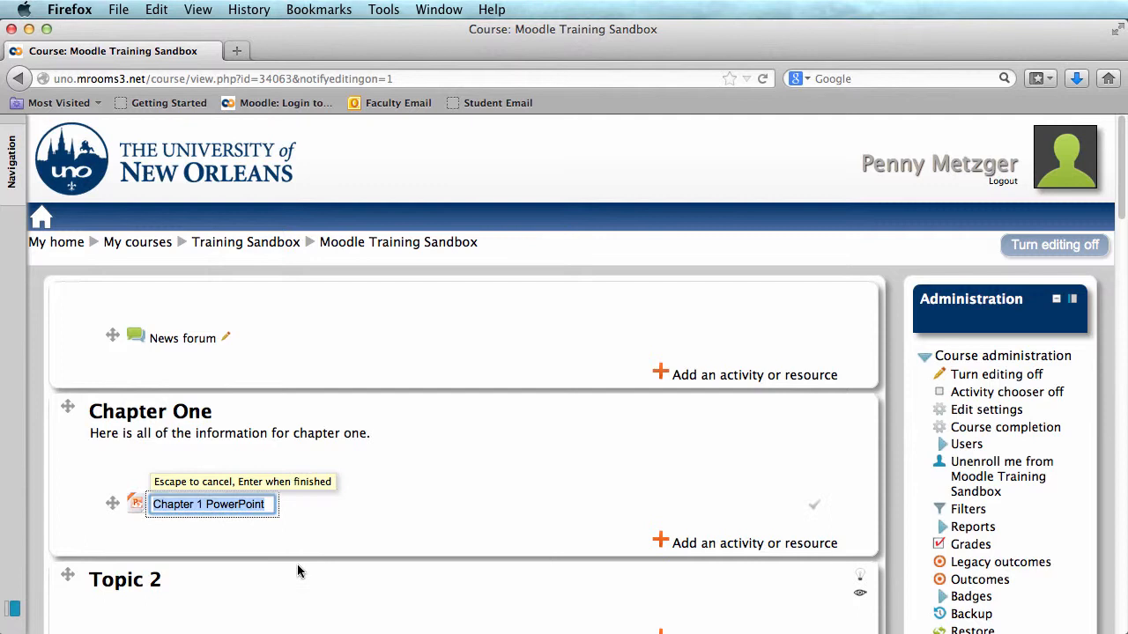
{"action": "key", "text": "Return"}
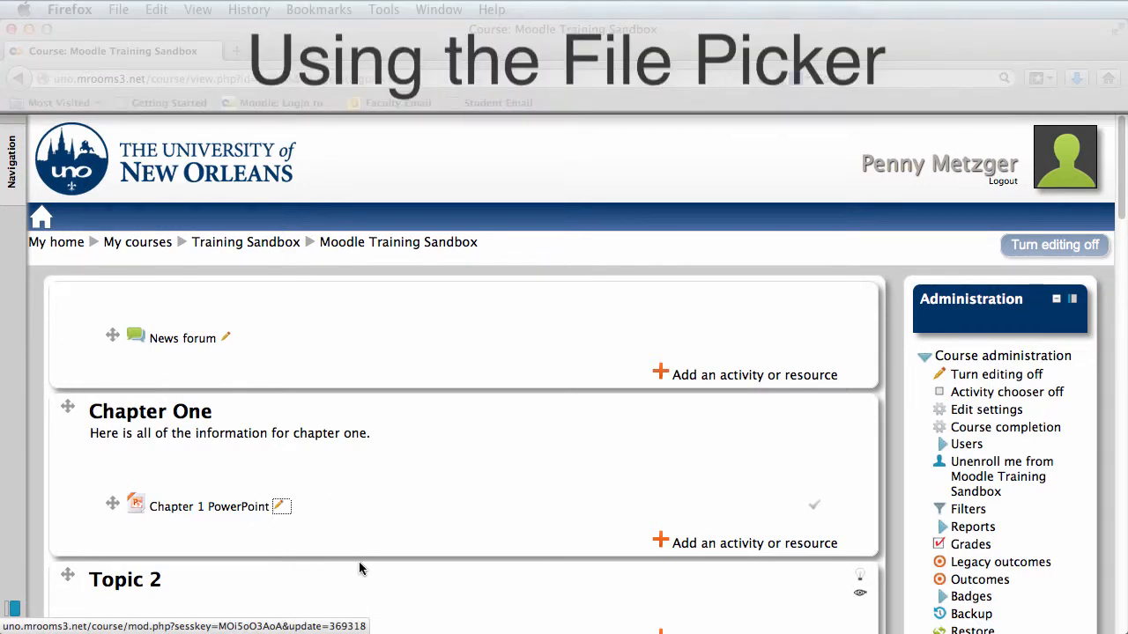
{"action": "mouse_move", "coordinate": [515, 569]}
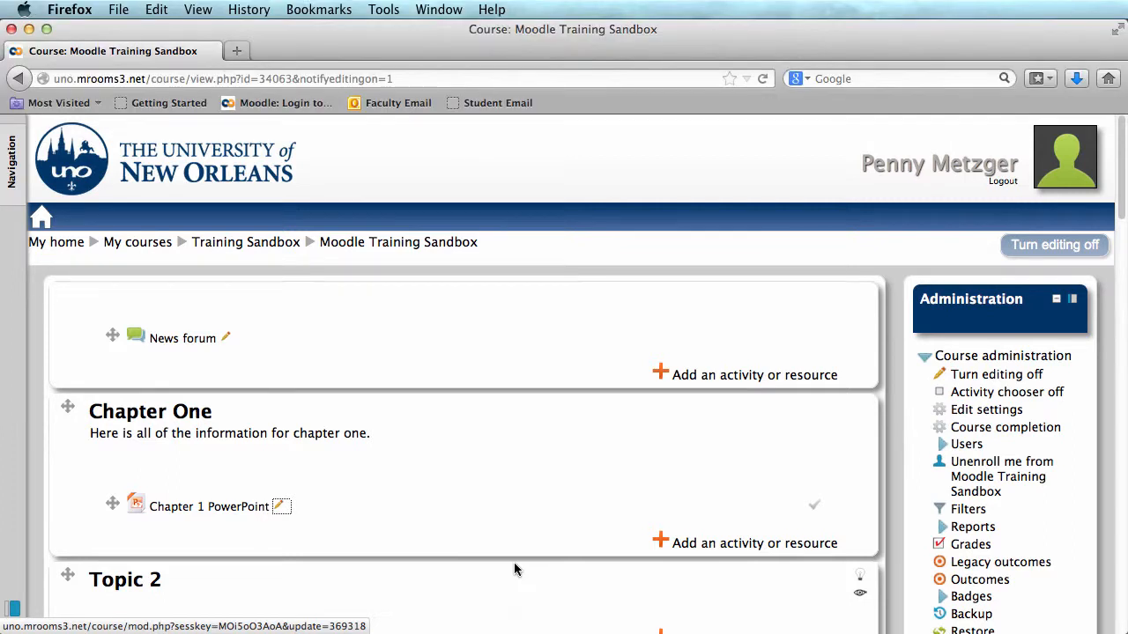
{"action": "mouse_move", "coordinate": [688, 542]}
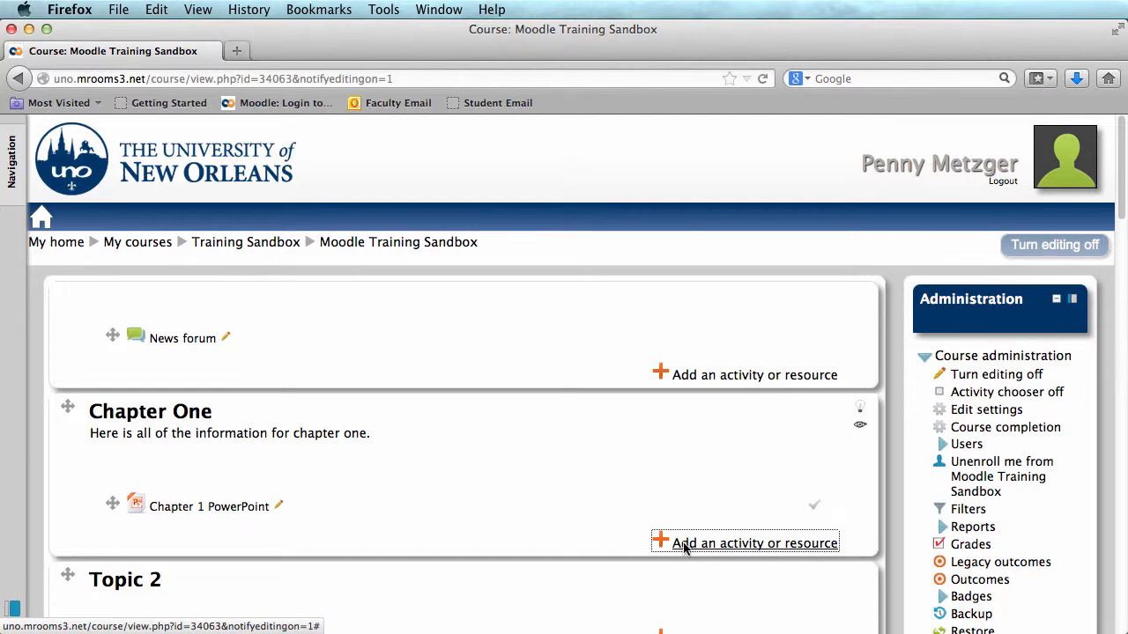
Add a new File resource to Chapter One from the activity or resource chooser.
{"action": "left_click", "coordinate": [754, 542]}
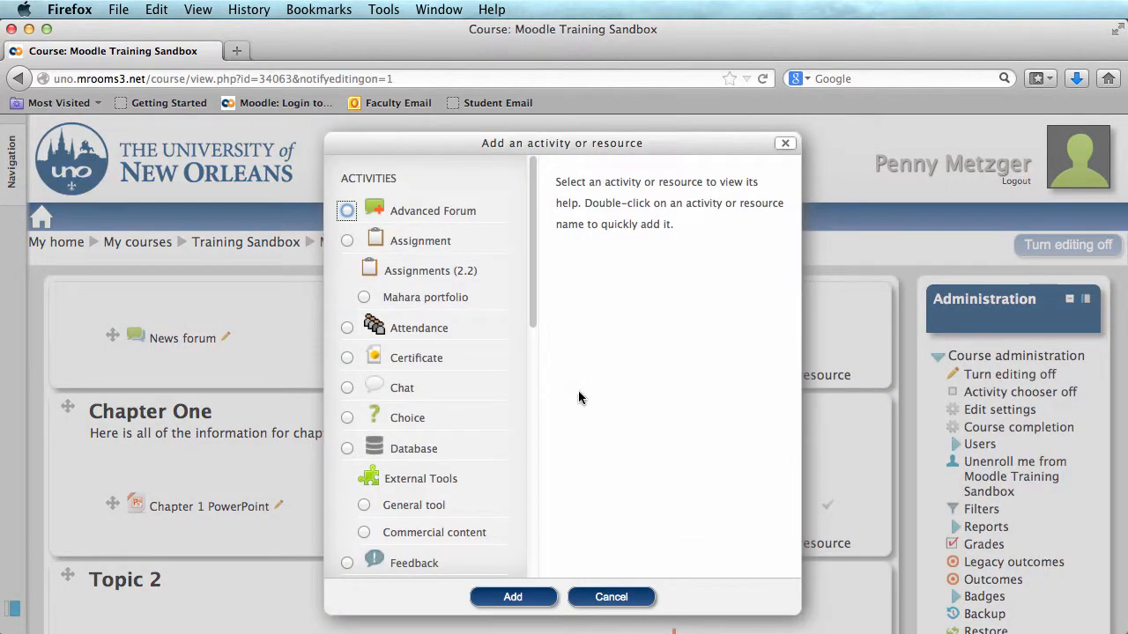
{"action": "scroll", "scroll_direction": "down", "scroll_amount": 3}
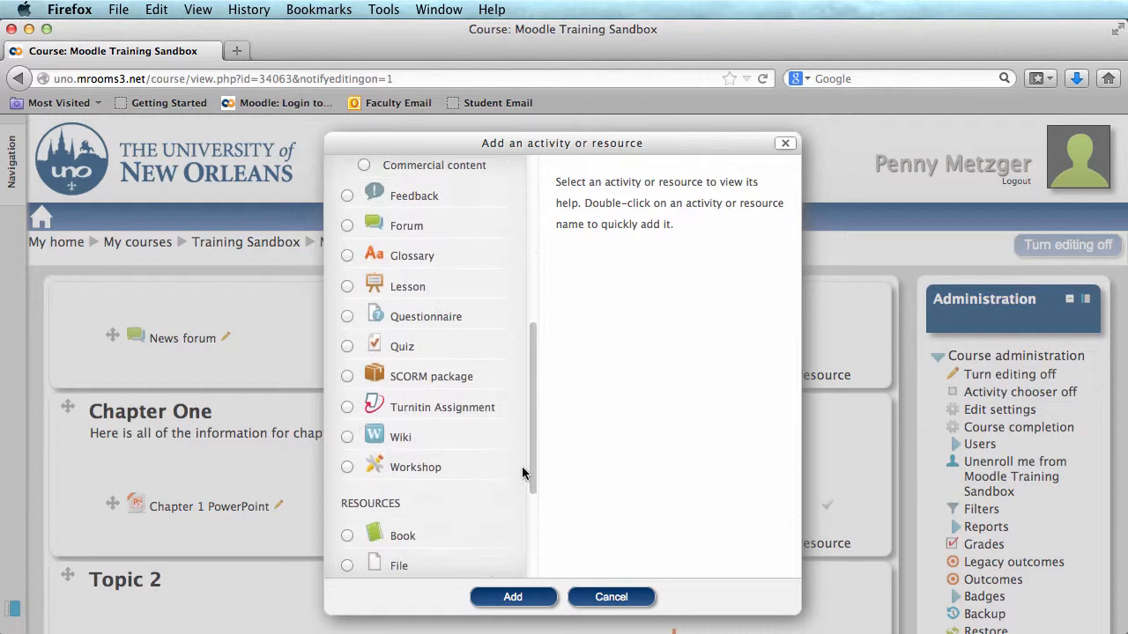
{"action": "left_click", "coordinate": [345, 400]}
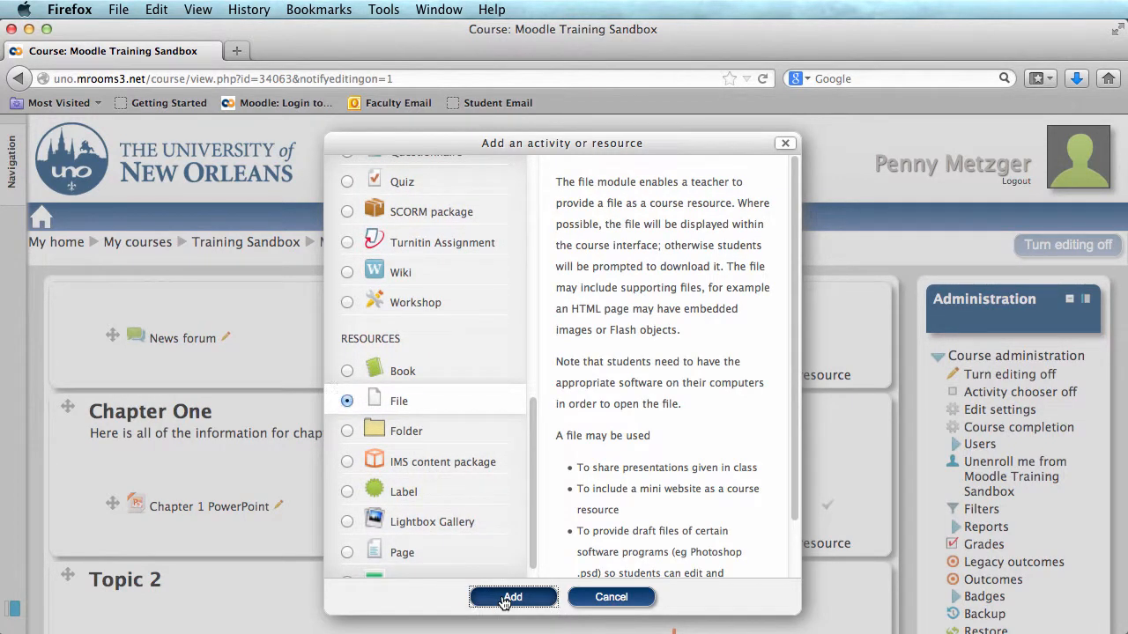
{"action": "left_click", "coordinate": [512, 595]}
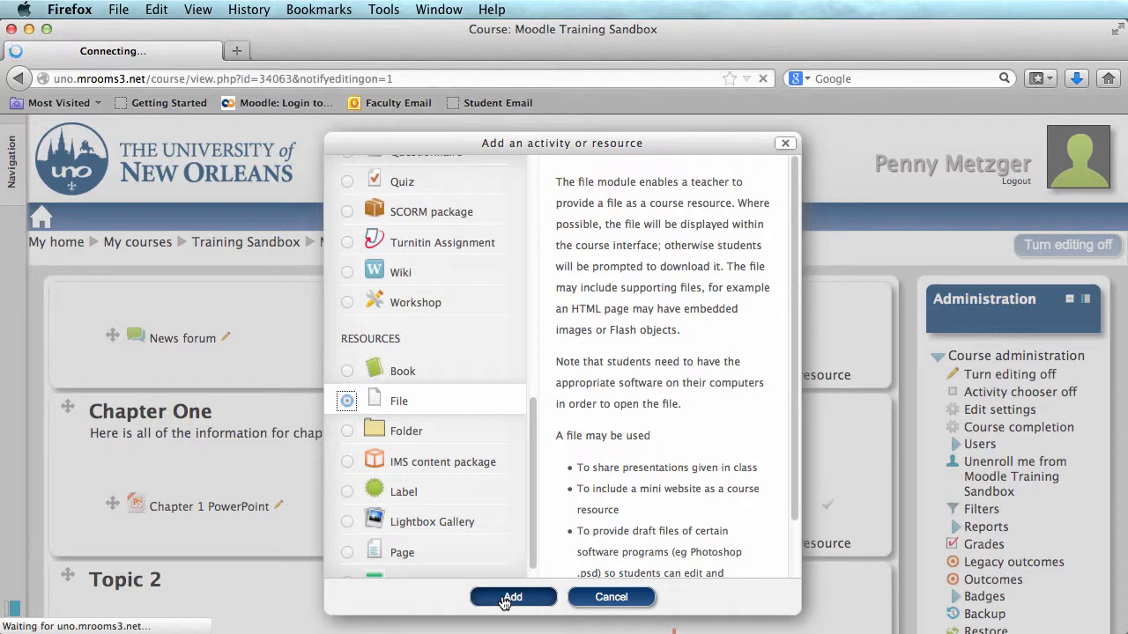
{"action": "left_click", "coordinate": [513, 598]}
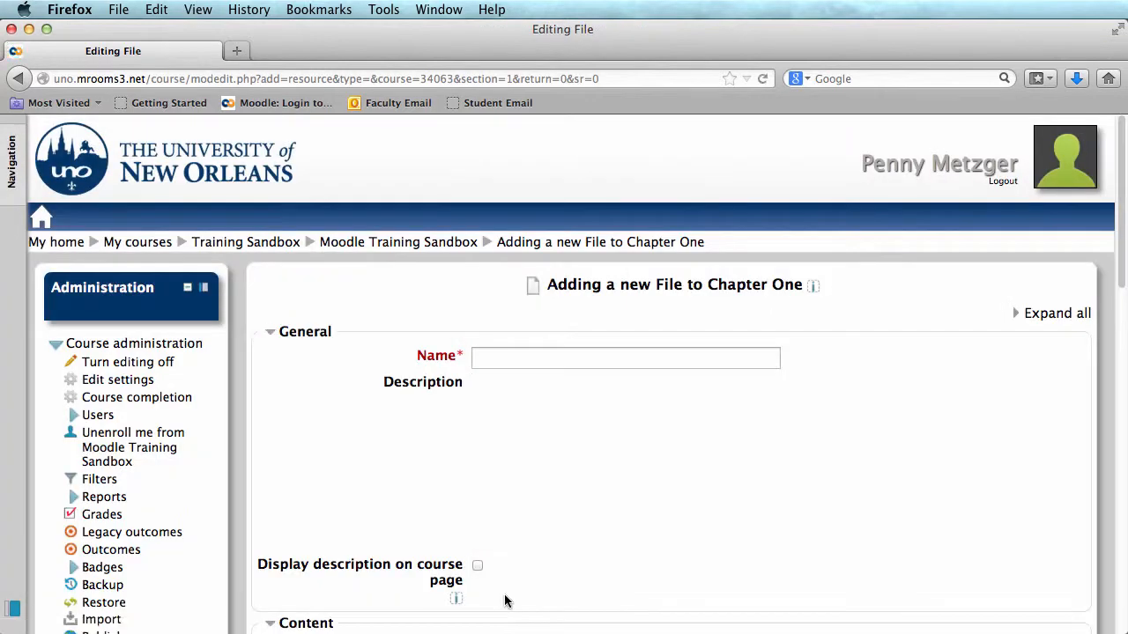
Name the new File resource 'Chapter One' and start adding a file in the Content area.
{"action": "left_click", "coordinate": [625, 356]}
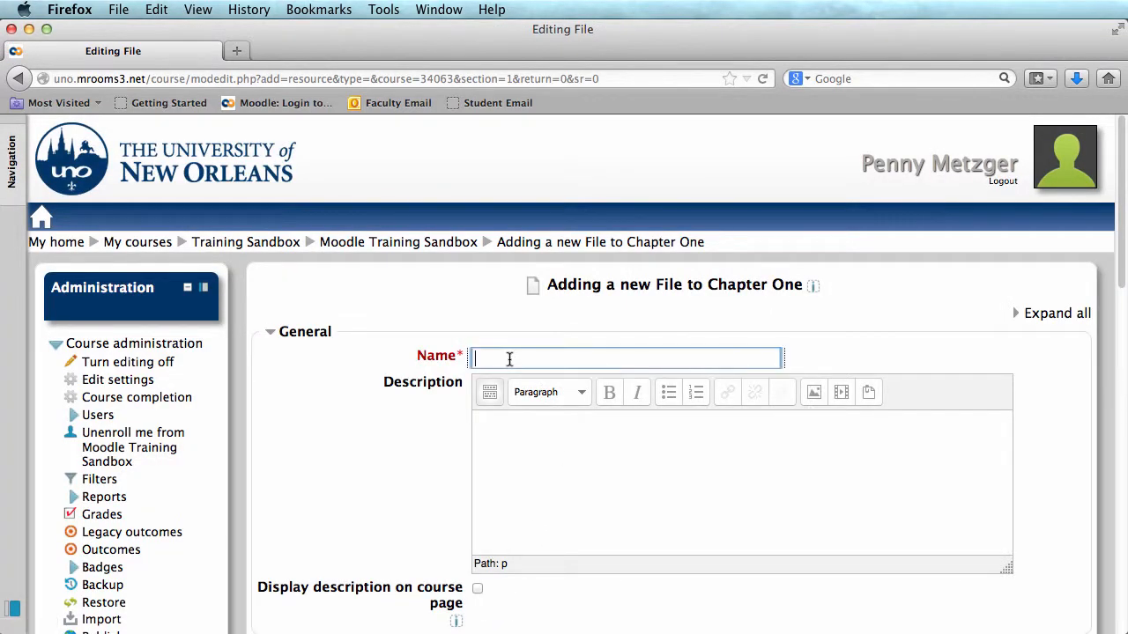
{"action": "type", "text": "Chap"}
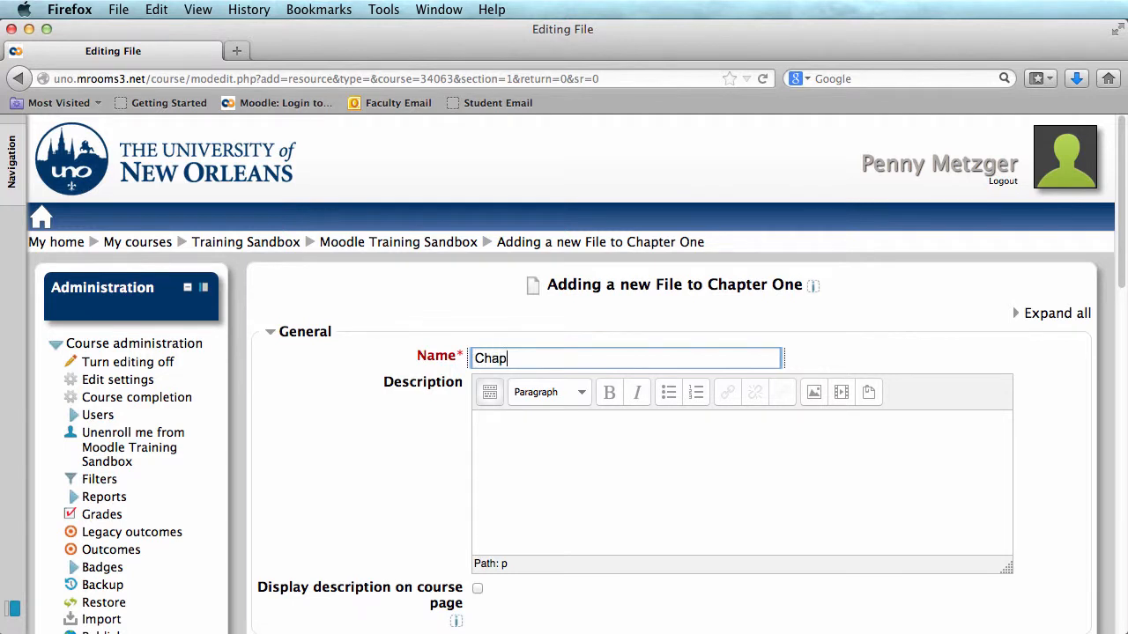
{"action": "type", "text": "ter O"}
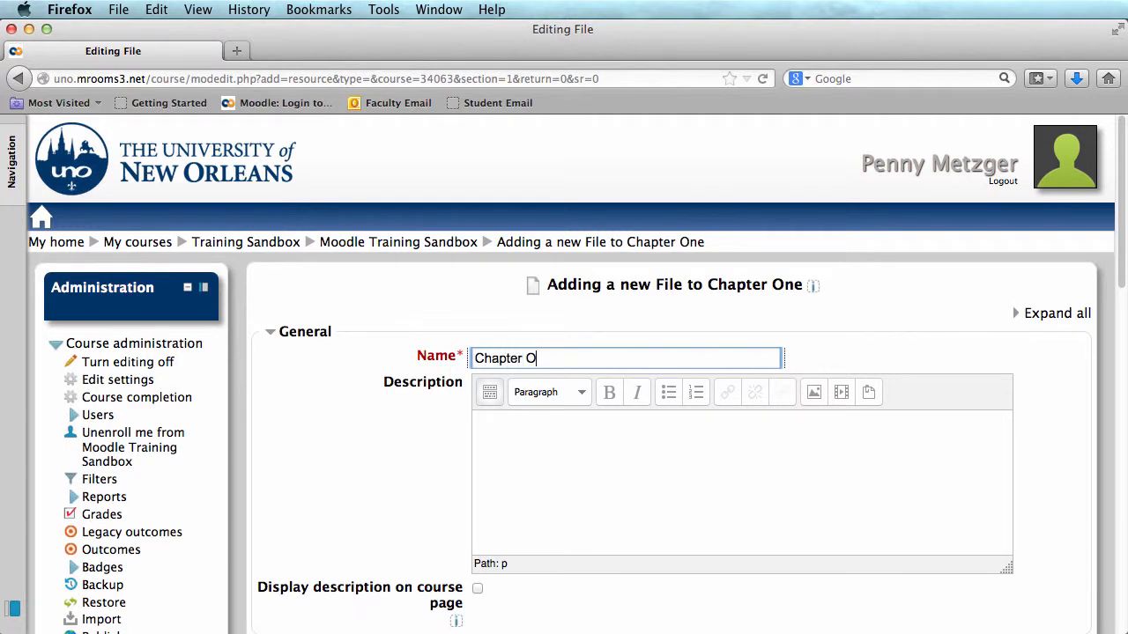
{"action": "type", "text": "ne"}
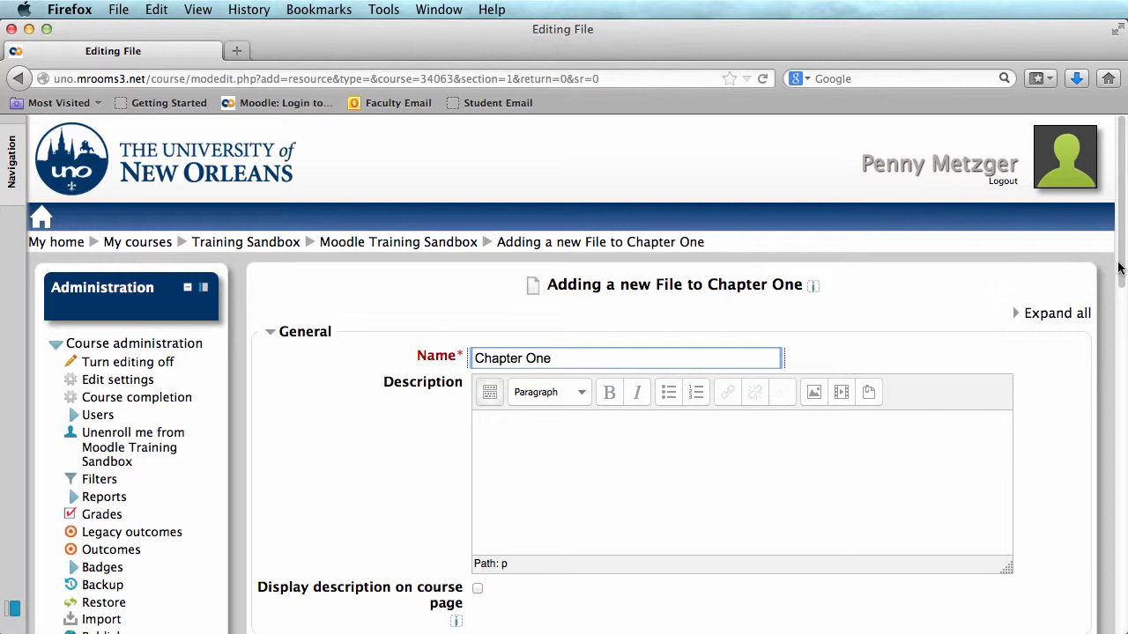
{"action": "scroll", "scroll_direction": "down", "scroll_amount": 3}
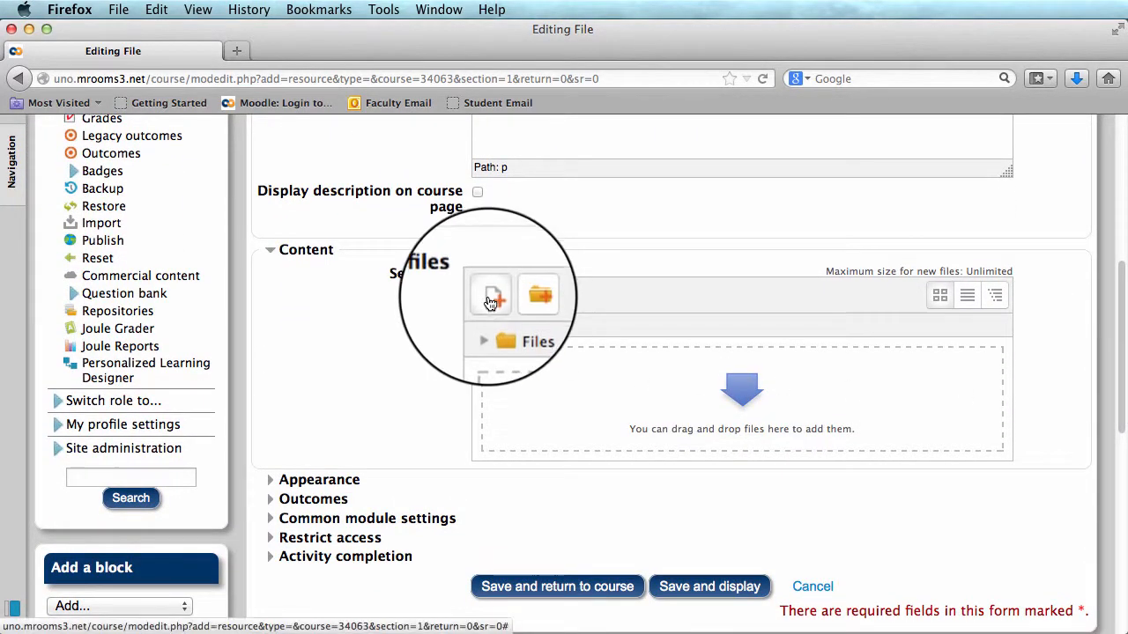
{"action": "left_click", "coordinate": [490, 294]}
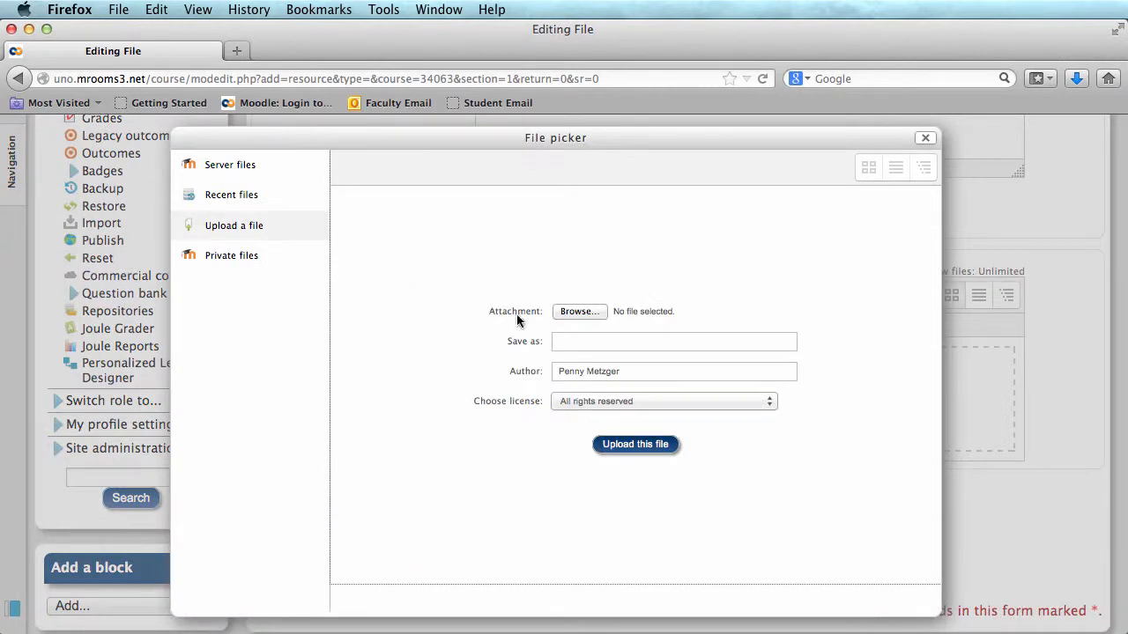
{"action": "mouse_move", "coordinate": [578, 319]}
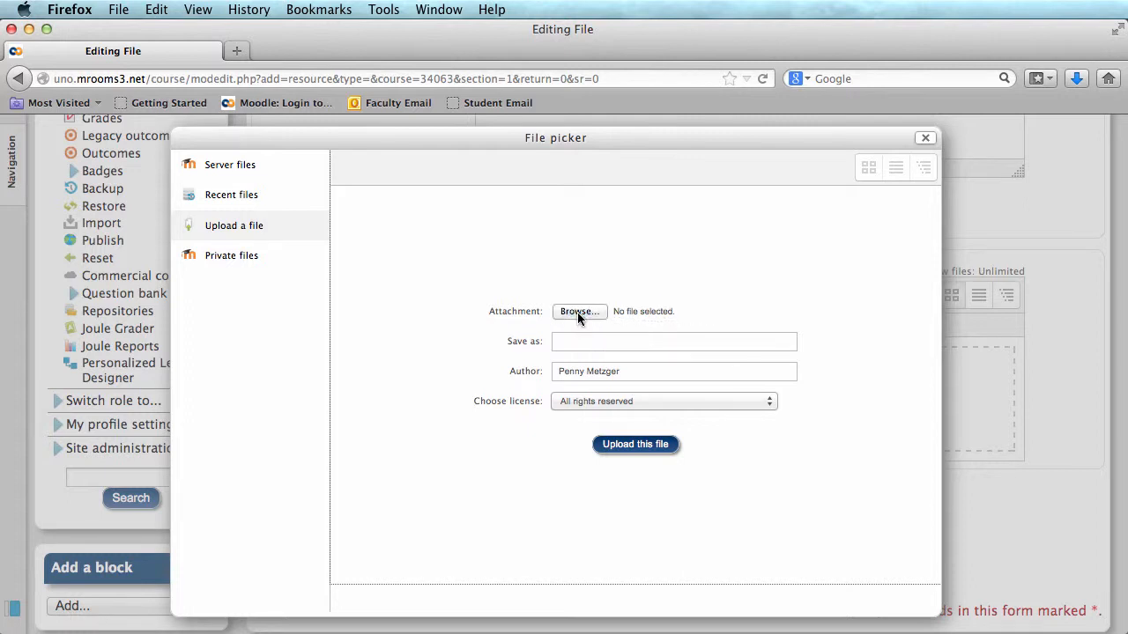
Browse to Chapter 1 PowerPoint.pptx and upload it into the resource's file area.
{"action": "left_click", "coordinate": [578, 310]}
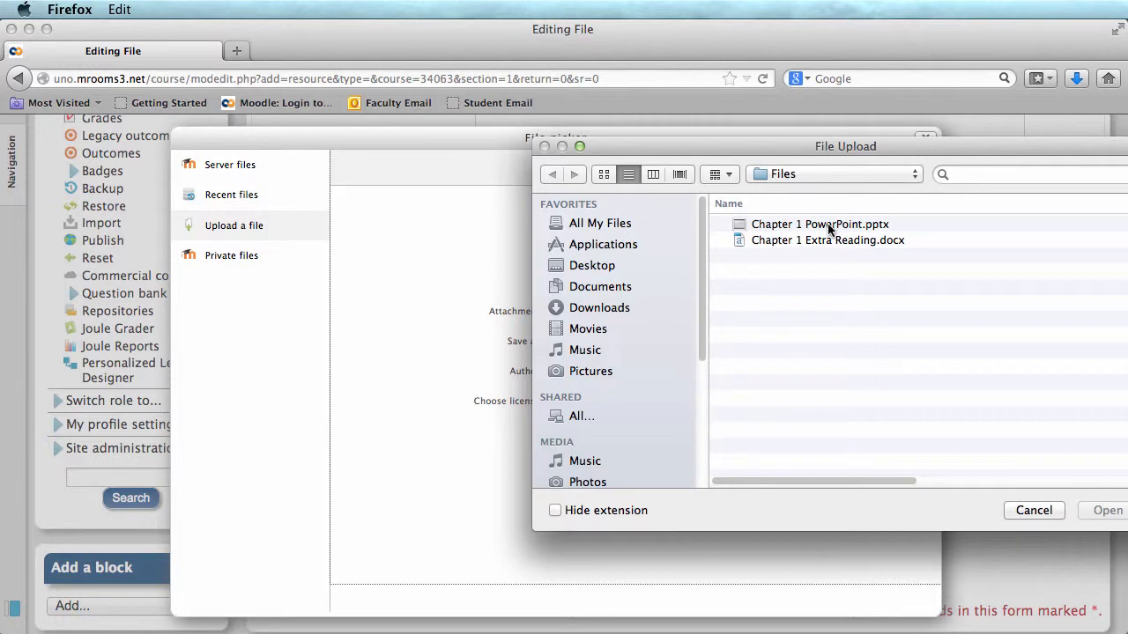
{"action": "left_click", "coordinate": [820, 223]}
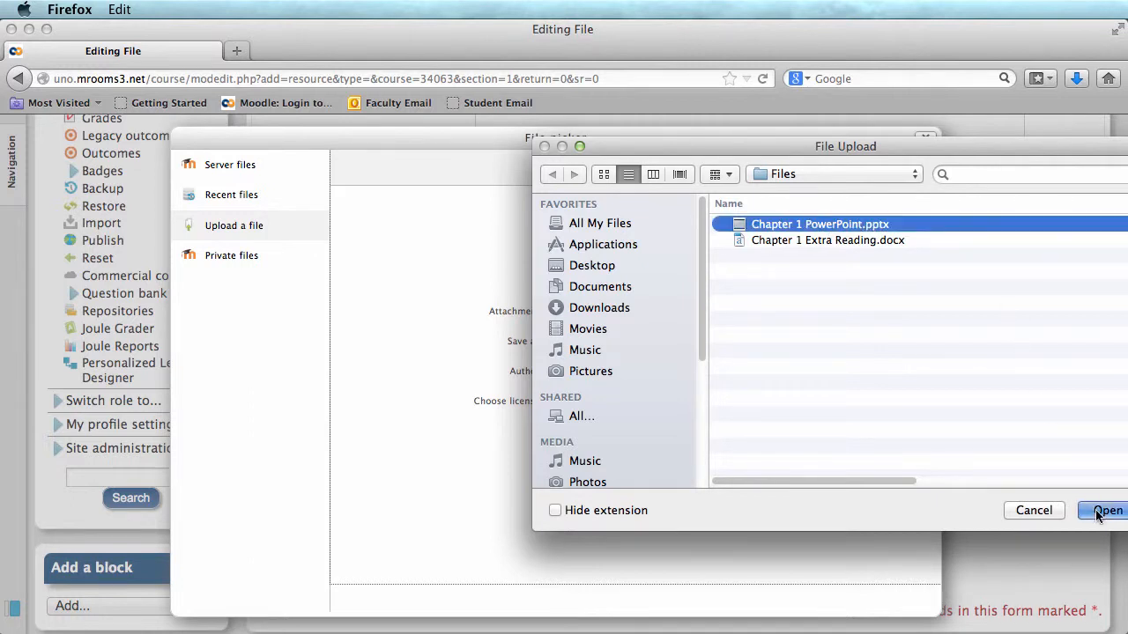
{"action": "left_click", "coordinate": [1106, 511]}
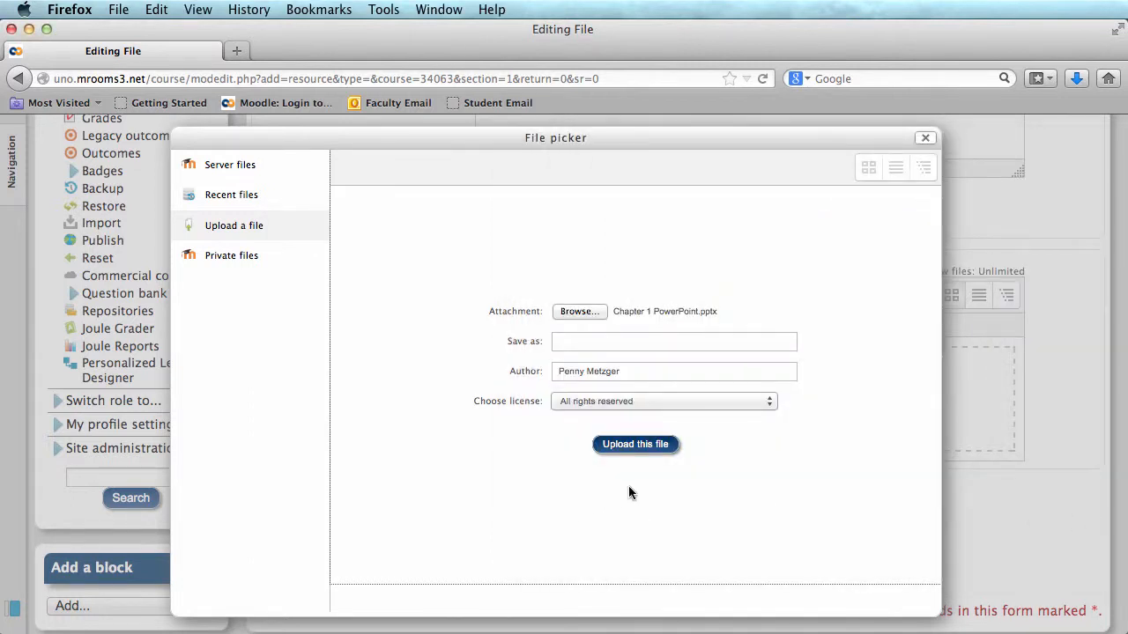
{"action": "left_click", "coordinate": [635, 445]}
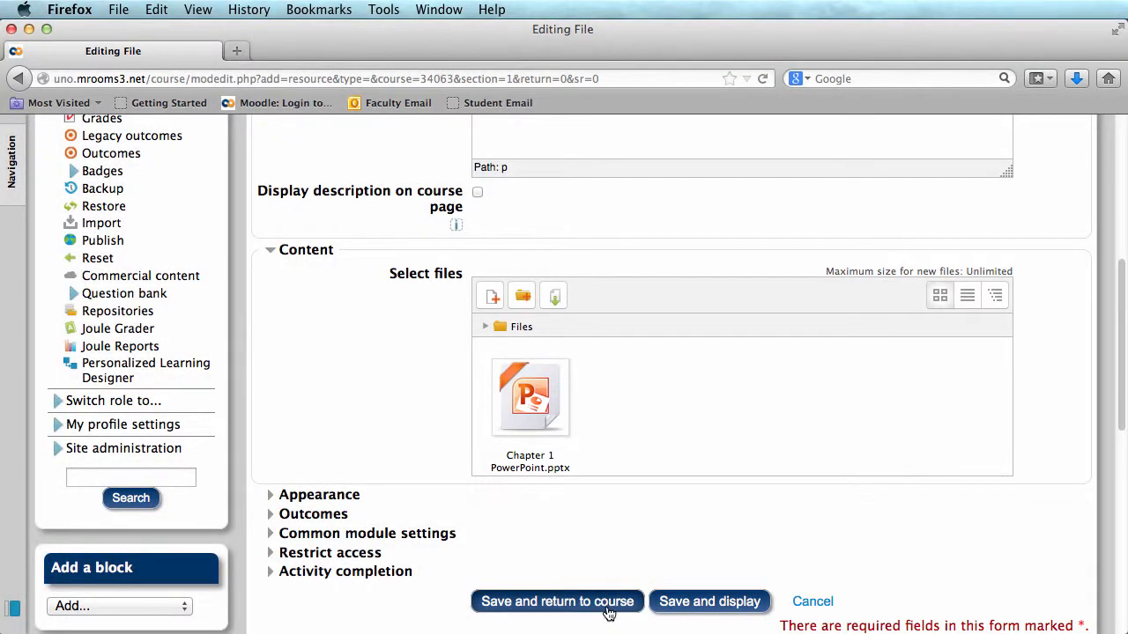
Save the Chapter One resource and return to the course to see it listed in the section.
{"action": "left_click", "coordinate": [556, 601]}
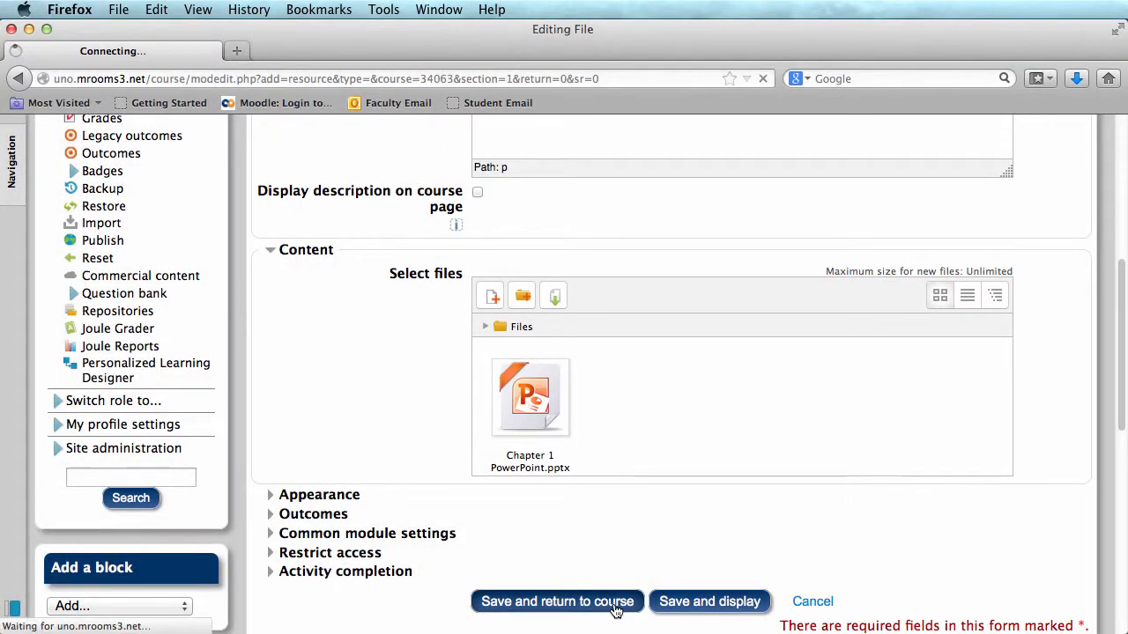
{"action": "left_click", "coordinate": [556, 600]}
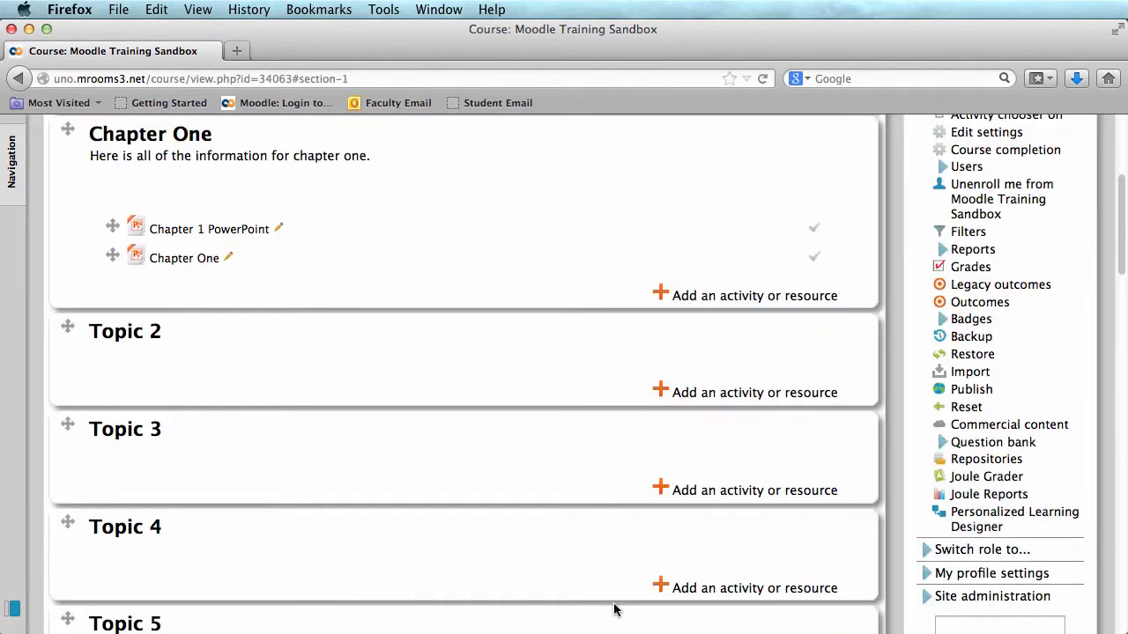
{"action": "scroll", "scroll_direction": "up", "scroll_amount": 3}
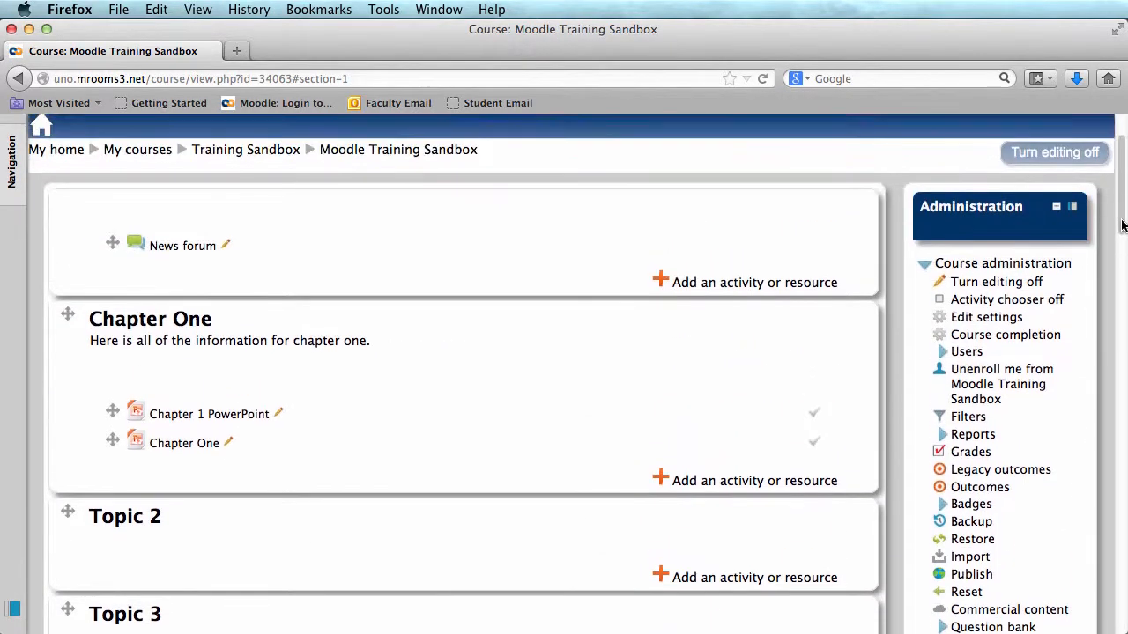
{"action": "scroll", "scroll_direction": "up", "scroll_amount": 3}
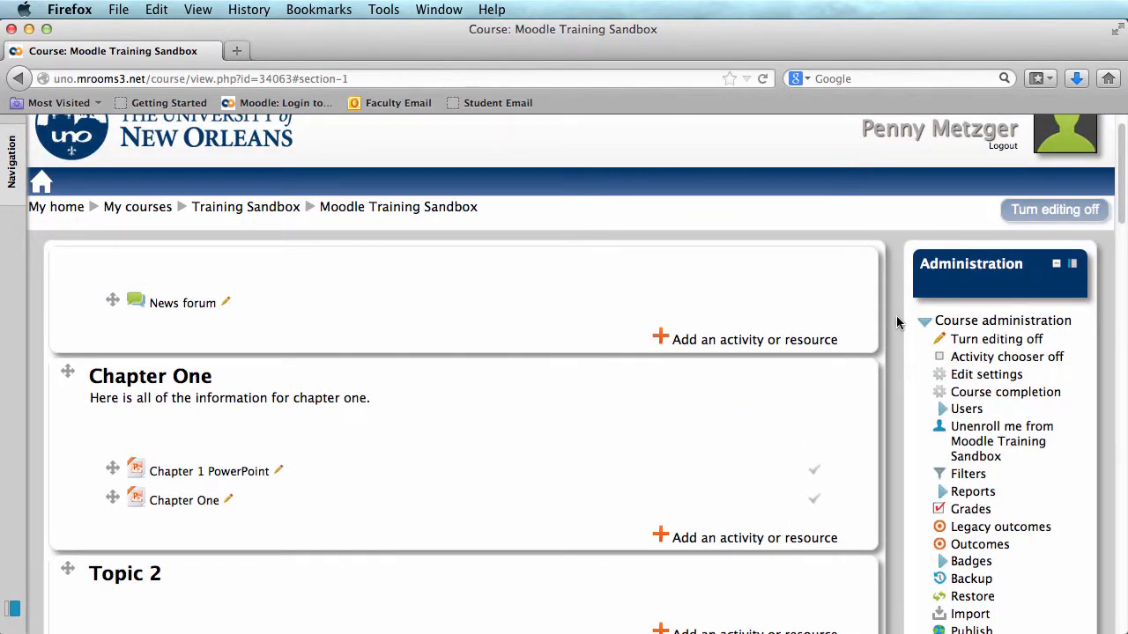